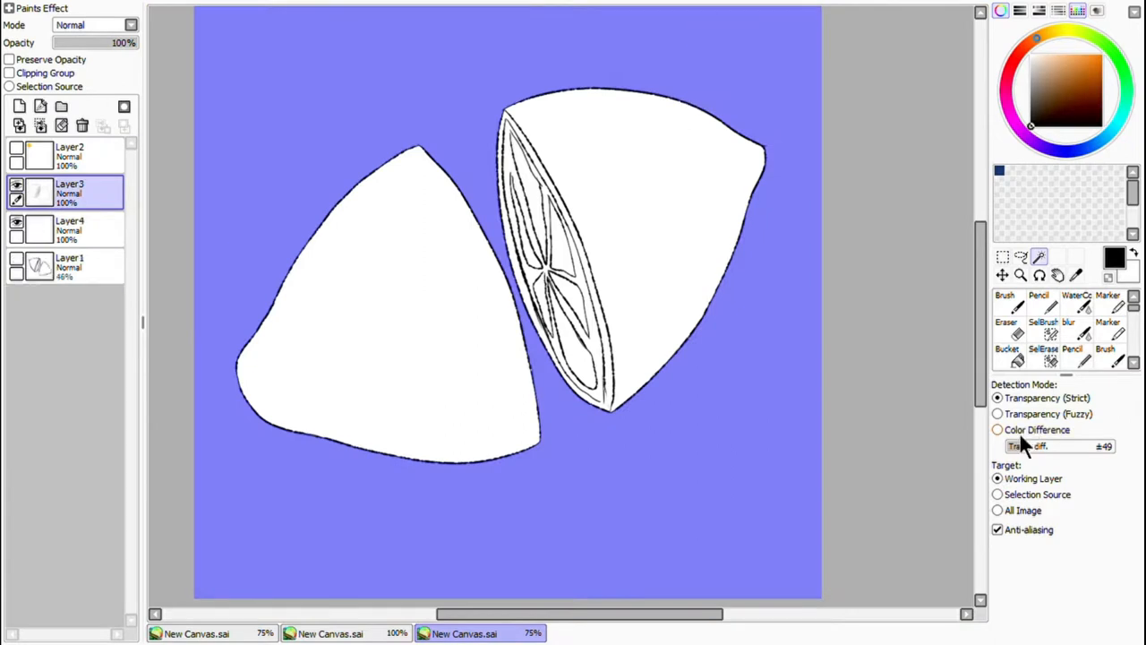
Step: Fill the lemon halves solid yellow and shade the cut face orange on a new layer
{"action": "left_click", "coordinate": [1038, 300]}
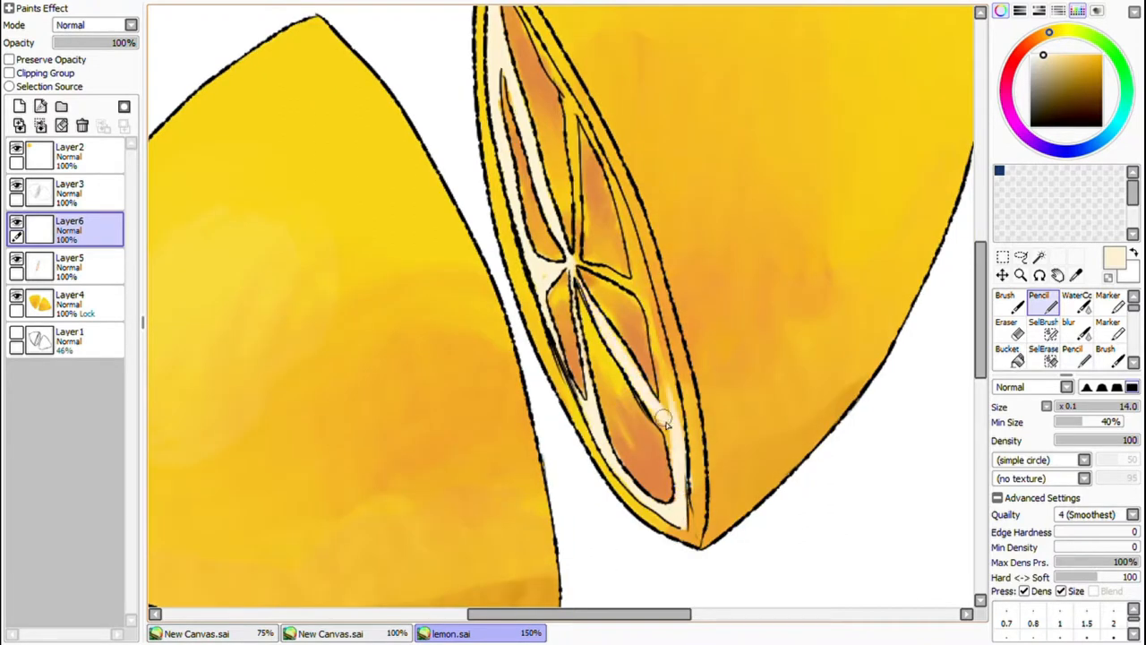
Step: Paint red blood along the cut-face edges with the first drips running off the bottom
{"action": "left_click", "coordinate": [1004, 326]}
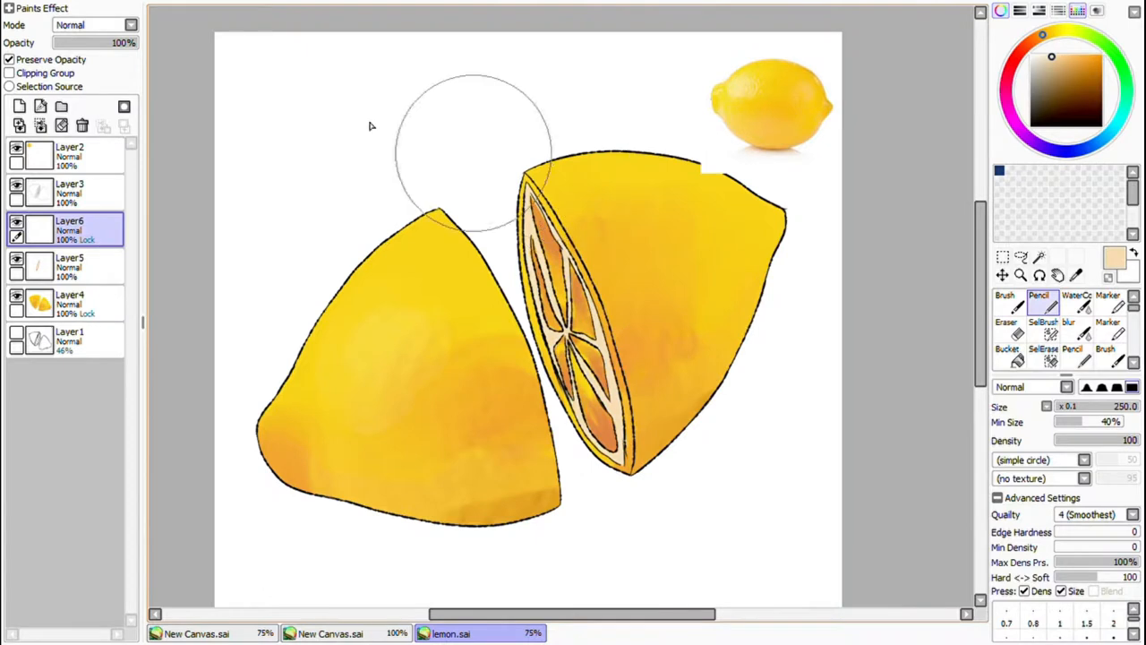
{"action": "left_click", "coordinate": [1068, 306]}
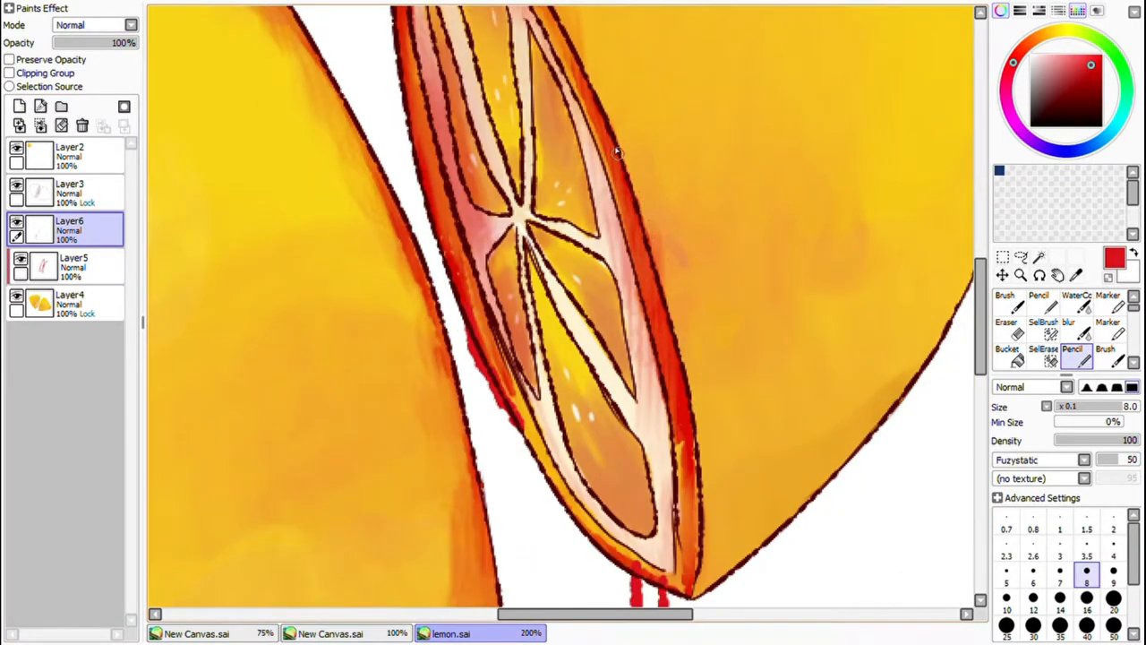
Step: Draw longer red drips under each half and add small dark speckles over the yellow peel
{"action": "scroll", "scroll_direction": "down", "scroll_amount": 3}
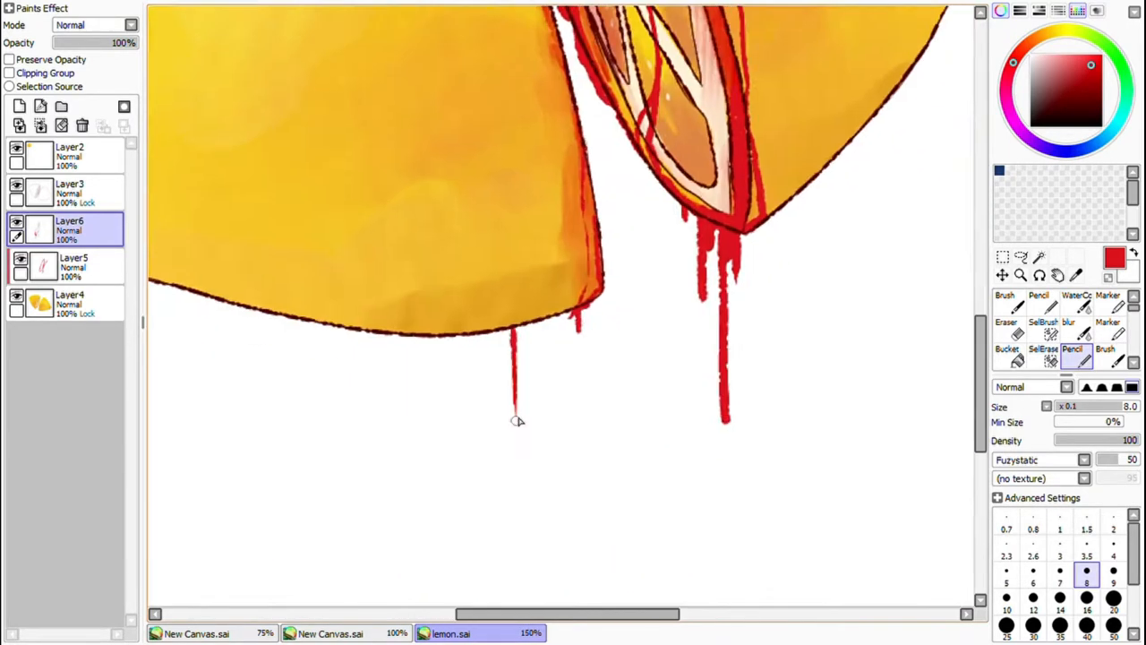
{"action": "left_click", "coordinate": [39, 126]}
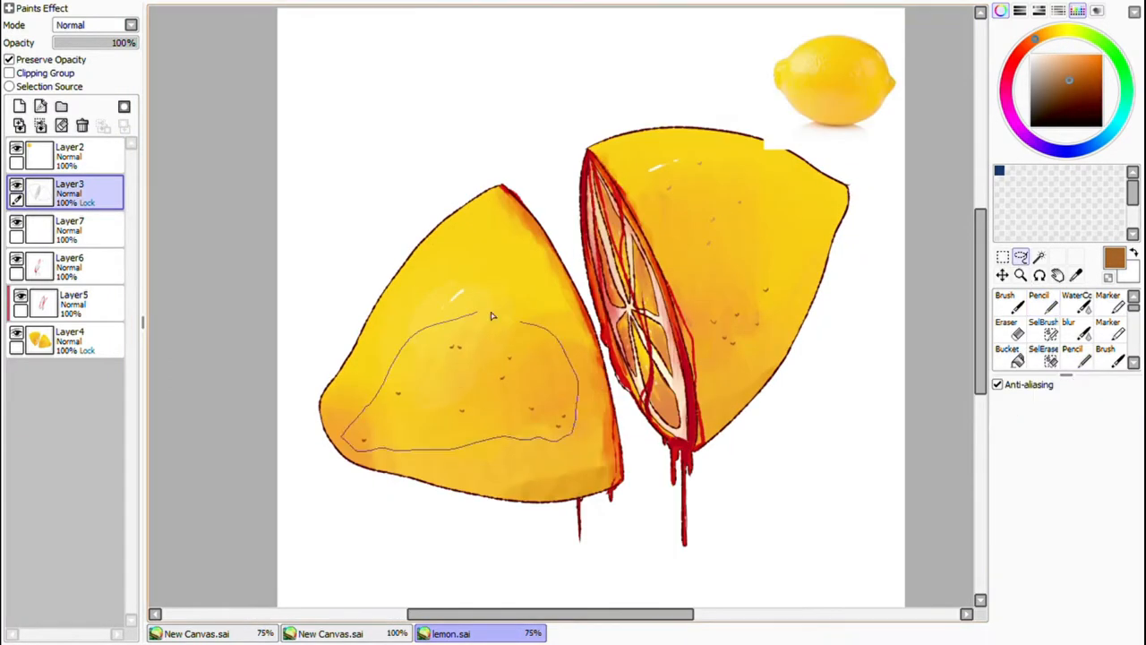
Step: Paint a rainbow swirl background beneath the lemon and set a dark red tint layer to Overlay
{"action": "left_click", "coordinate": [1003, 258]}
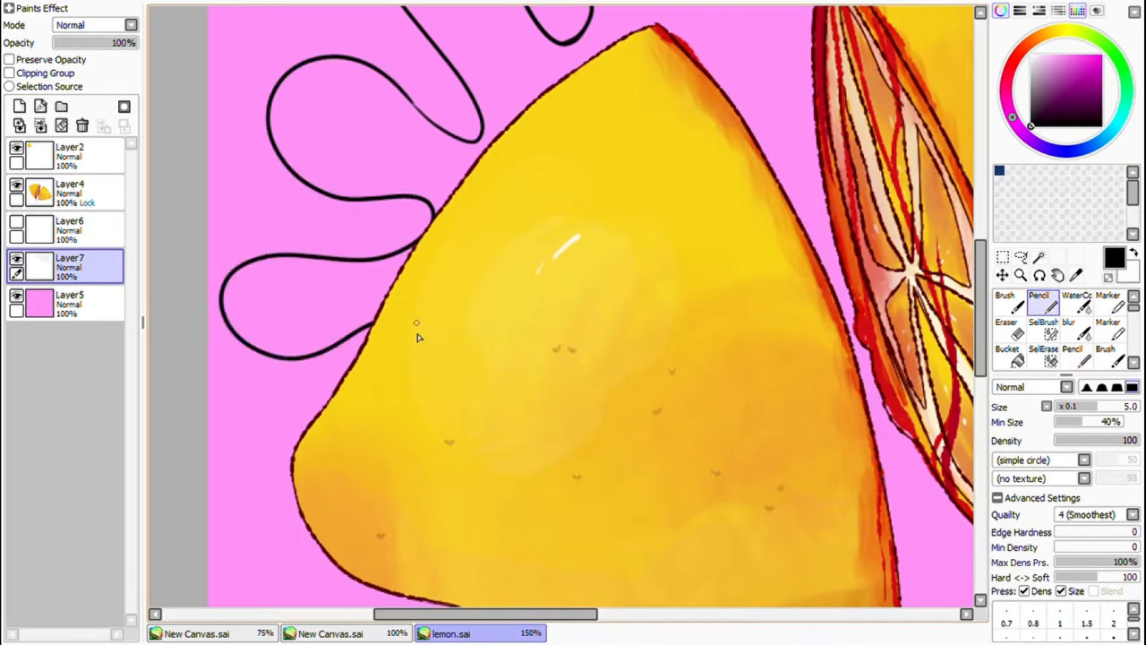
{"action": "scroll", "scroll_direction": "down", "scroll_amount": 3}
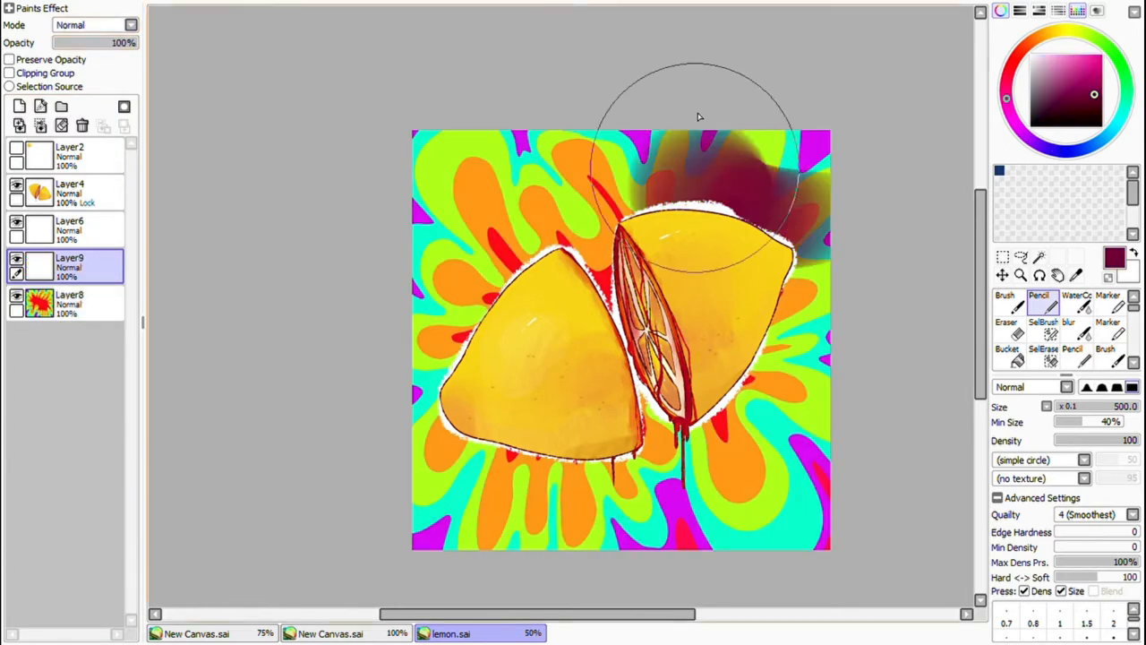
{"action": "left_click", "coordinate": [93, 25]}
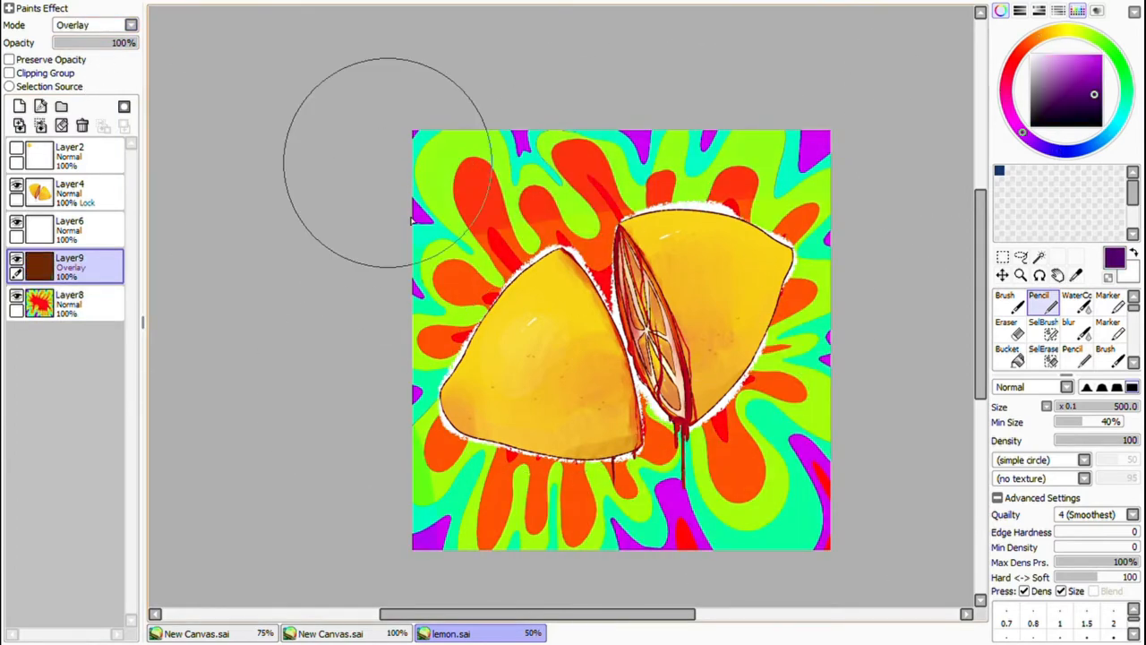